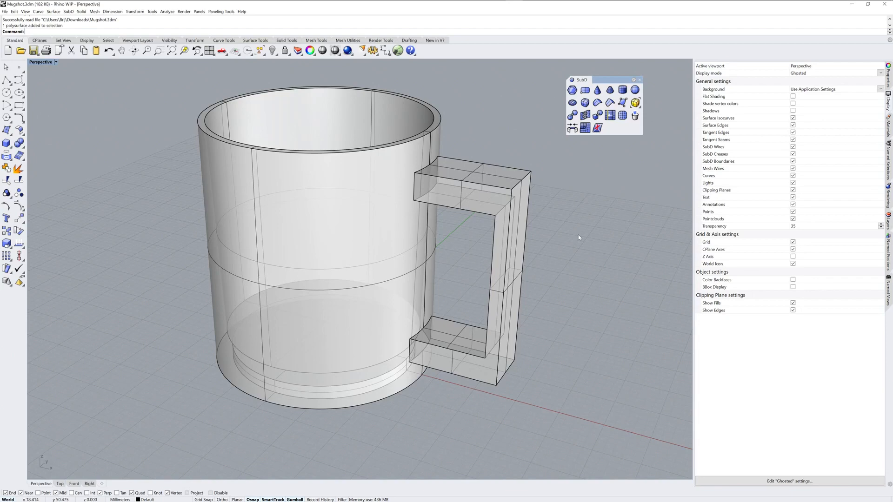
{"action": "mouse_move", "coordinate": [599, 155]}
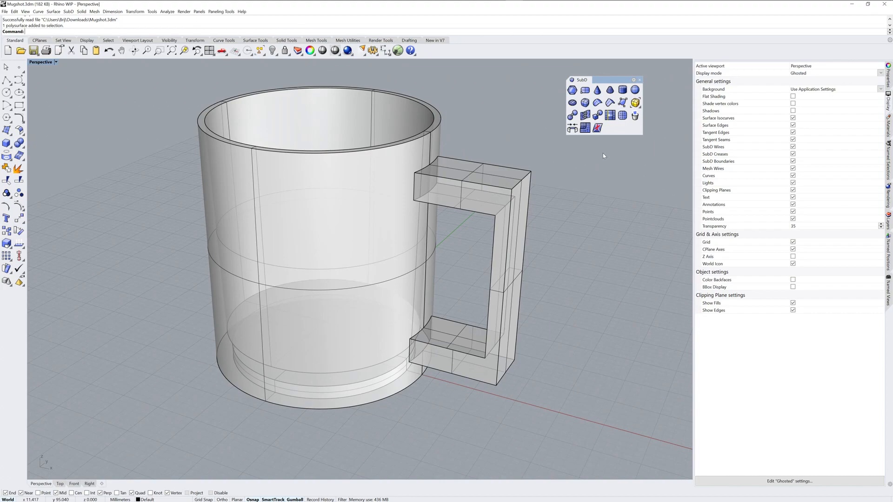
{"action": "mouse_move", "coordinate": [525, 305]}
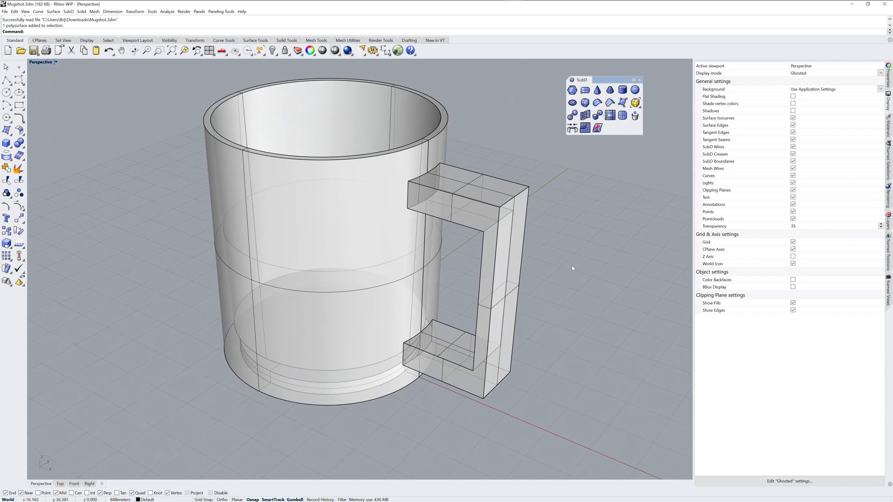
{"action": "mouse_move", "coordinate": [569, 269]}
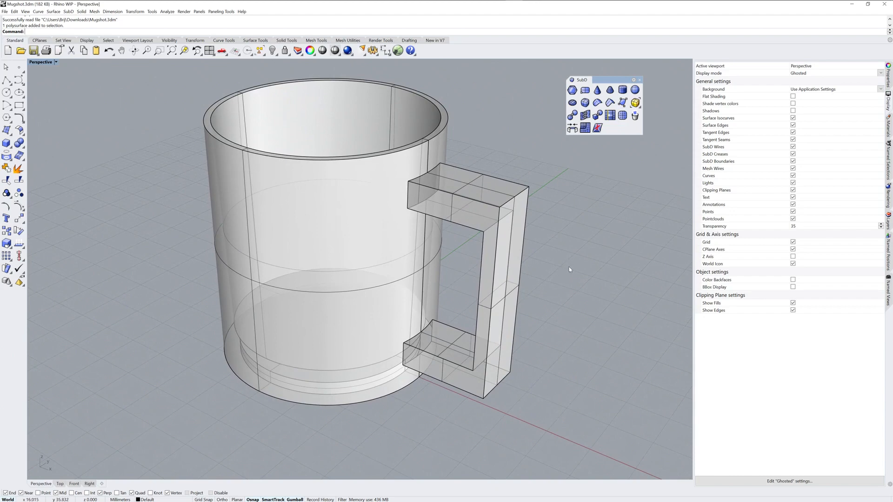
{"action": "mouse_move", "coordinate": [586, 253]}
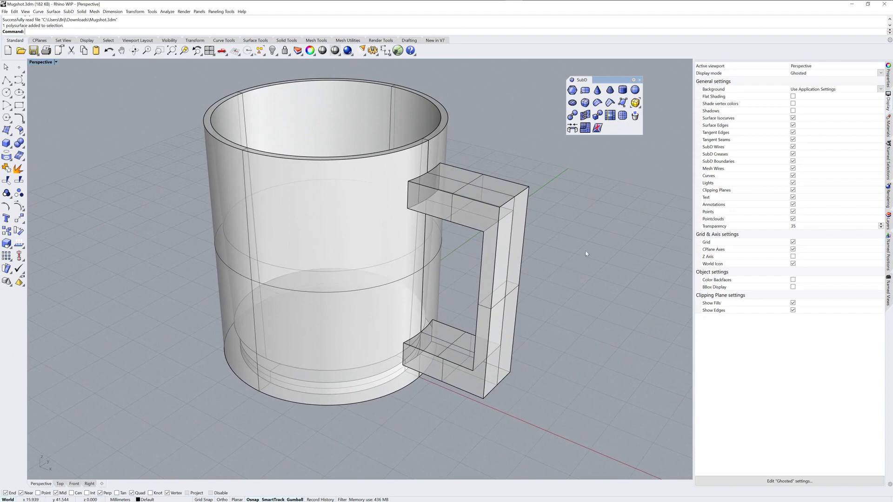
{"action": "mouse_move", "coordinate": [572, 127]}
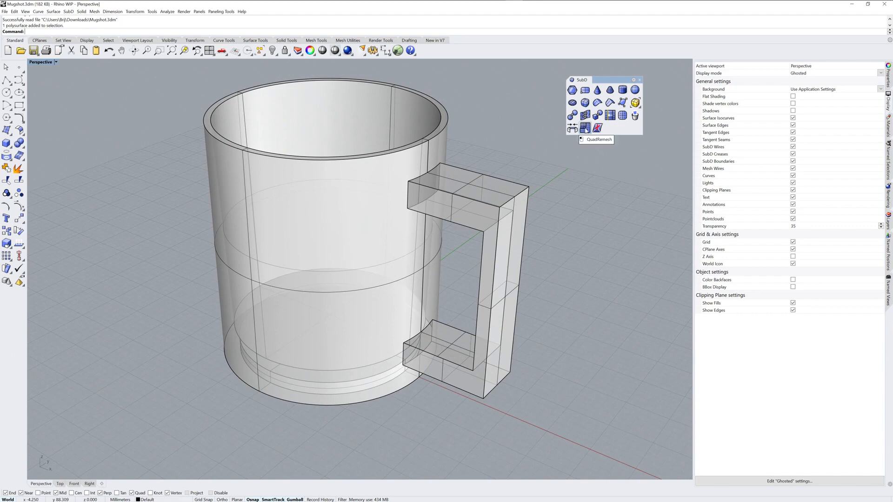
Step: Start QuadRemesh on the mug and enable Hide Input Objects to preview only the quads
{"action": "left_click", "coordinate": [584, 127]}
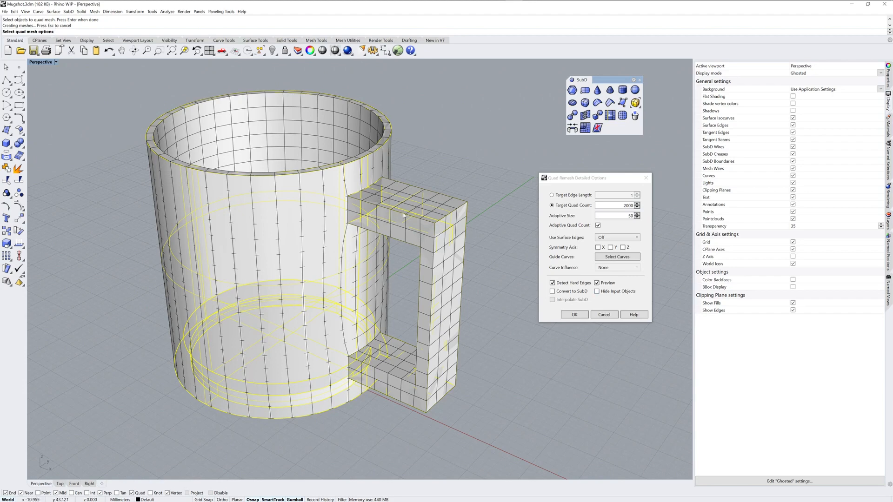
{"action": "mouse_move", "coordinate": [487, 296]}
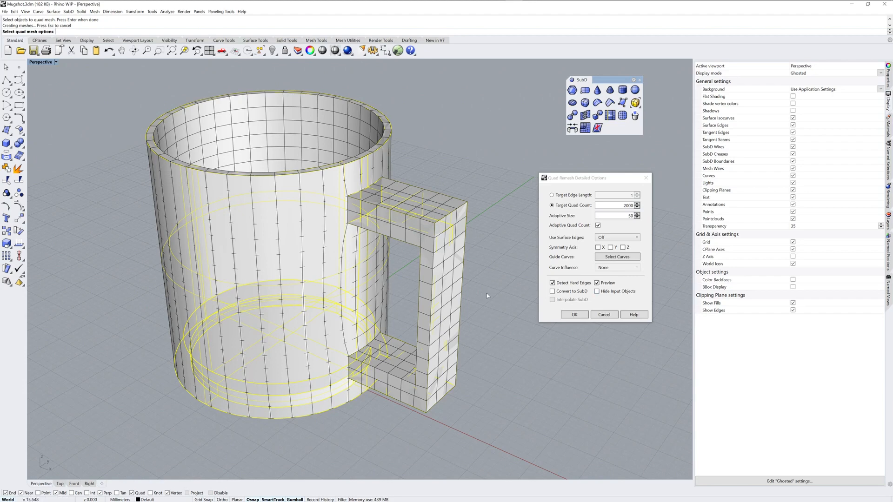
{"action": "left_click", "coordinate": [552, 291]}
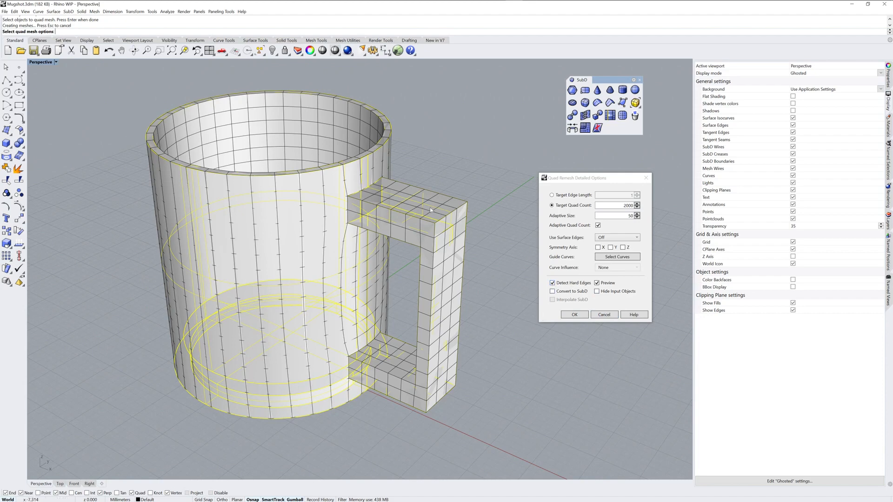
{"action": "mouse_move", "coordinate": [551, 320]}
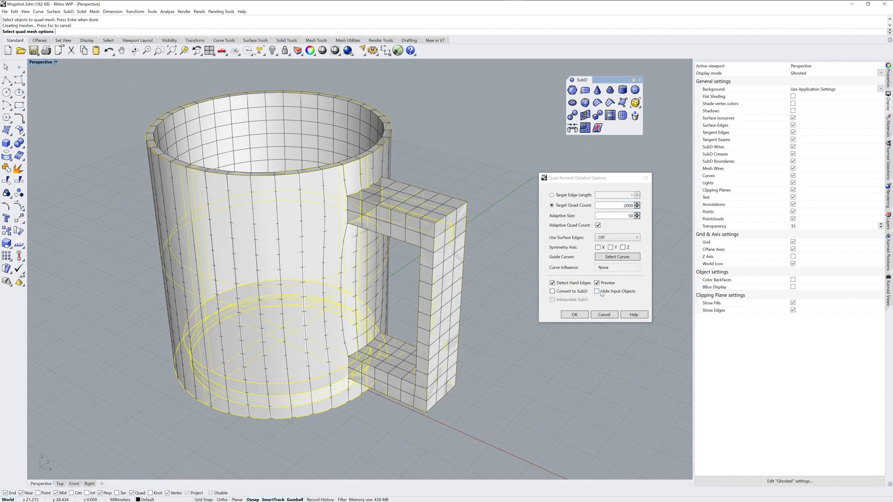
{"action": "left_click", "coordinate": [597, 292]}
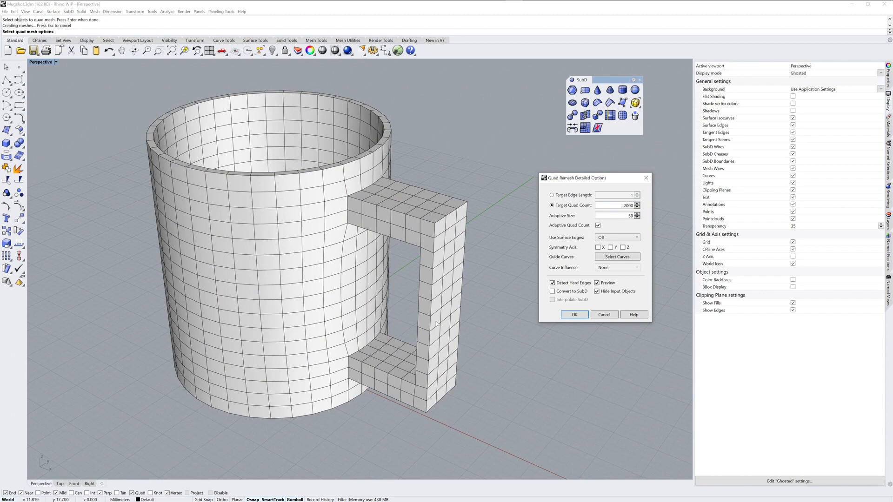
{"action": "mouse_move", "coordinate": [481, 320]}
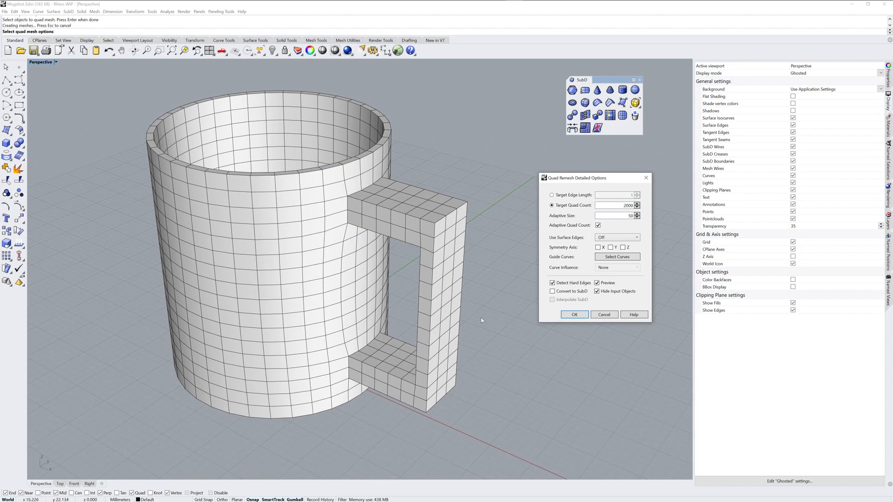
{"action": "mouse_move", "coordinate": [555, 299]}
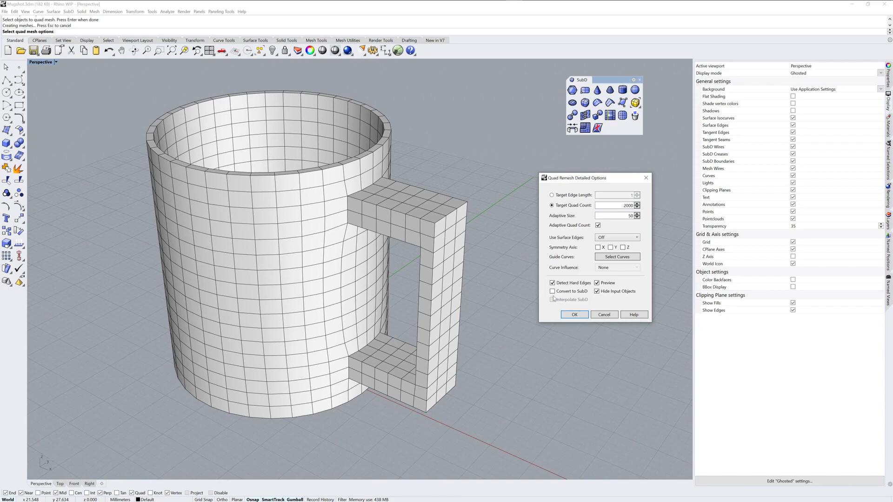
Step: Enable Convert to SubD and toggle Detect Hard Edges off, then back on
{"action": "left_click", "coordinate": [552, 291]}
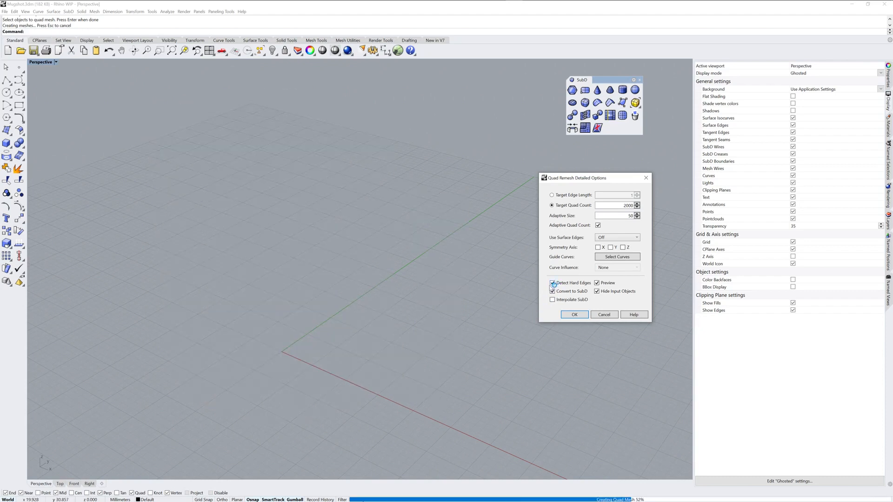
{"action": "left_click", "coordinate": [552, 283]}
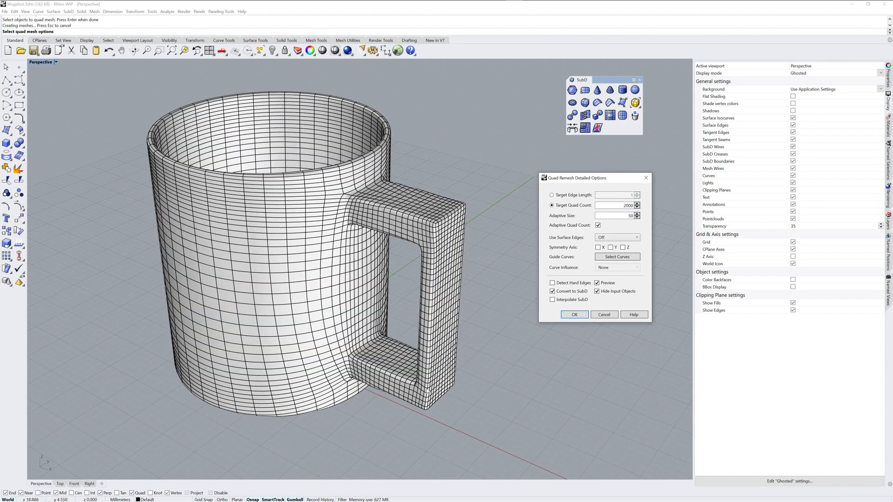
{"action": "mouse_move", "coordinate": [498, 332]}
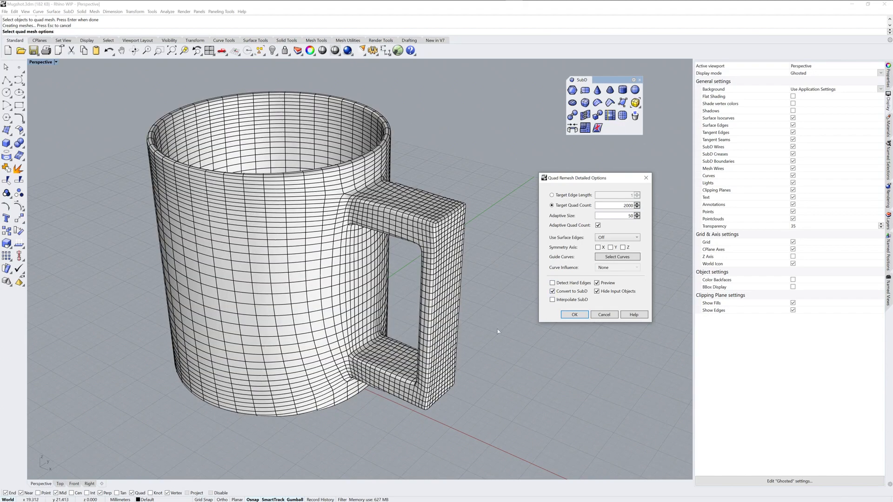
{"action": "mouse_move", "coordinate": [539, 309]}
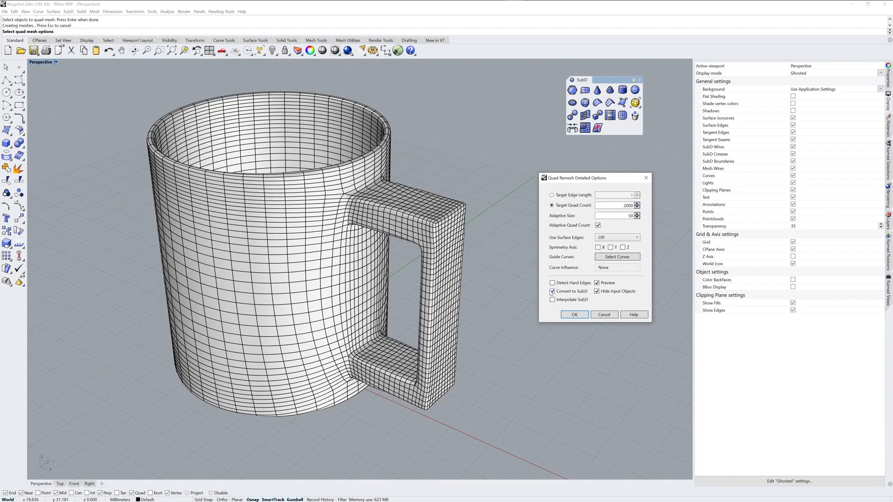
{"action": "left_click", "coordinate": [552, 284]}
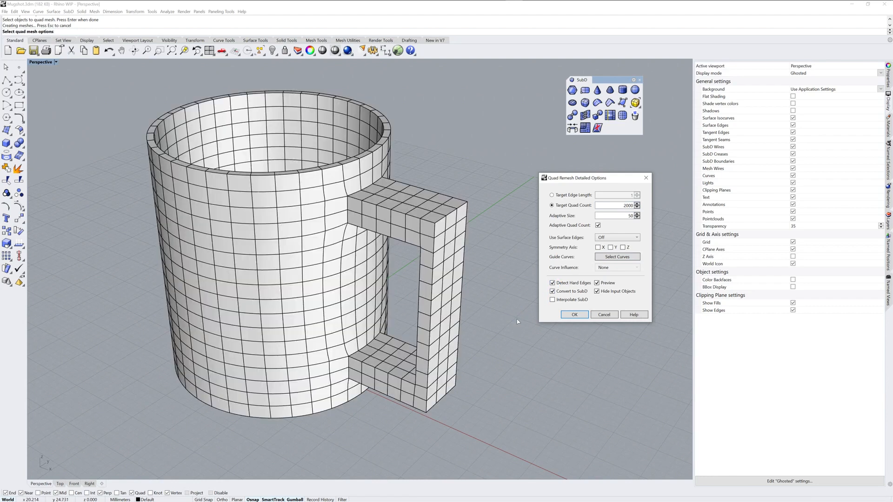
{"action": "mouse_move", "coordinate": [517, 322]}
{"action": "type", "text": "500"}
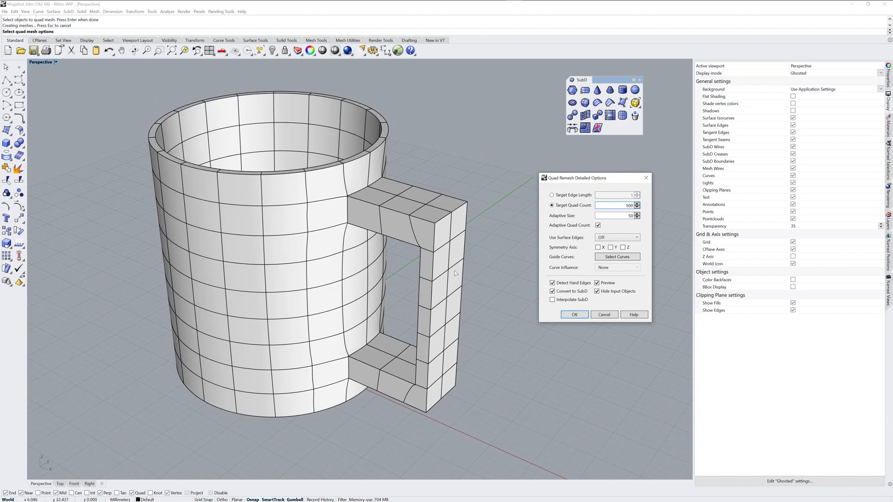
{"action": "mouse_move", "coordinate": [535, 346]}
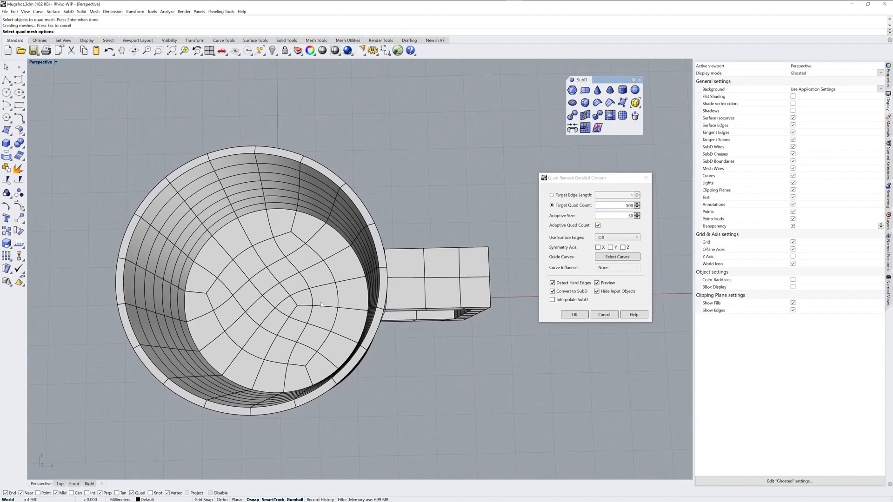
{"action": "mouse_move", "coordinate": [527, 284]}
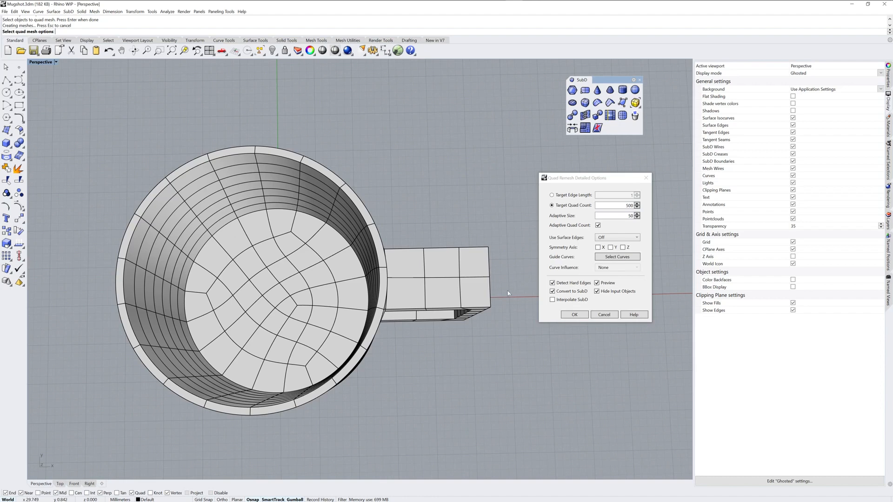
Step: Enable X-axis symmetry in Quad Remesh and accept the settings
{"action": "left_click", "coordinate": [574, 315]}
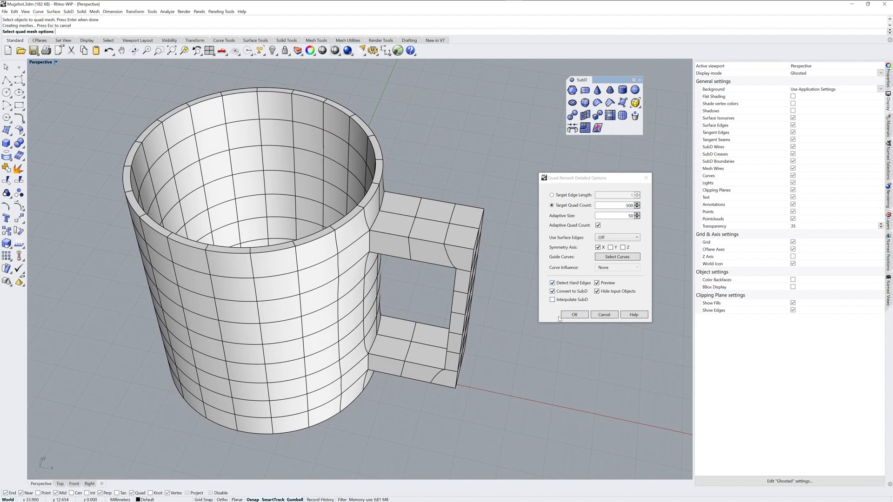
{"action": "left_click", "coordinate": [574, 315]}
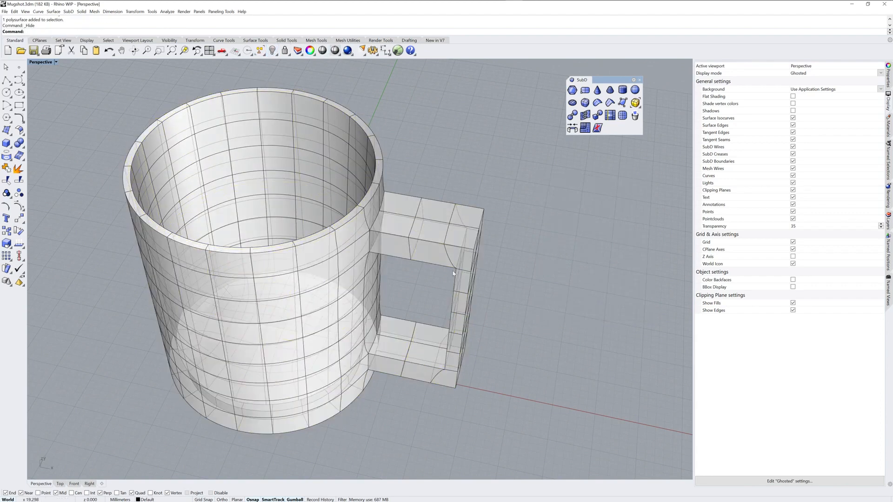
Step: Switch the viewport display mode to Shaded
{"action": "left_click", "coordinate": [834, 73]}
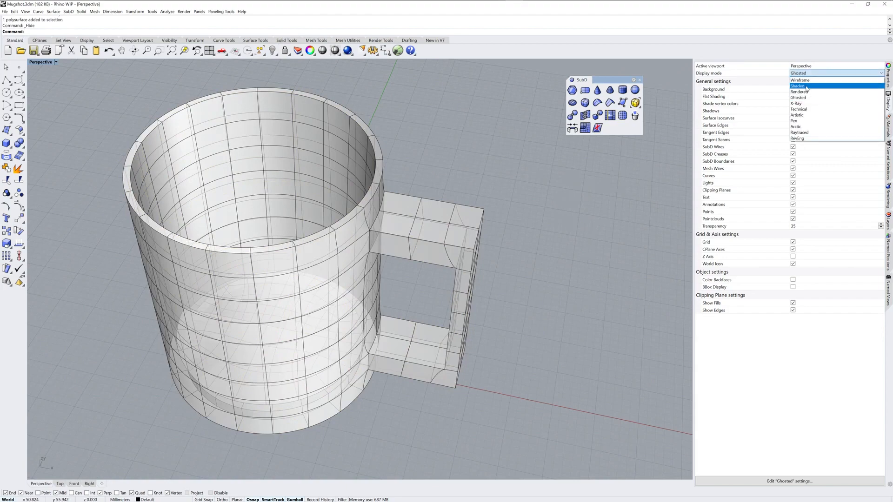
{"action": "left_click", "coordinate": [799, 86]}
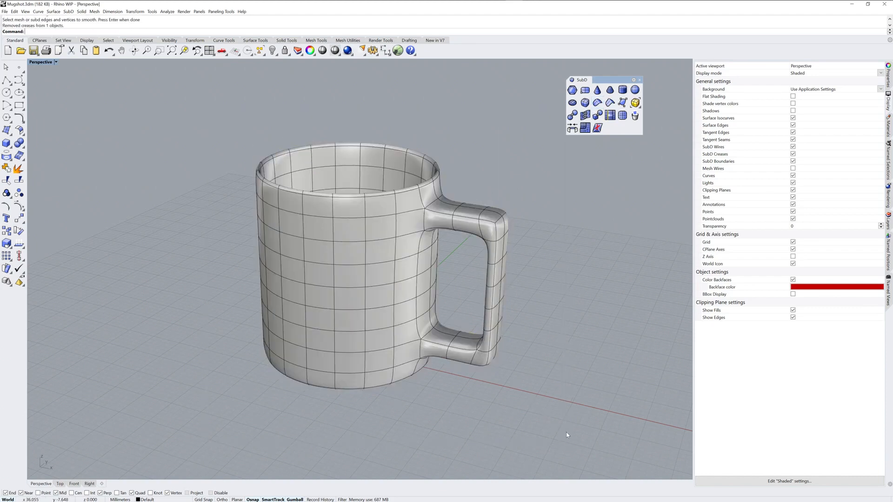
{"action": "left_click_drag", "start_coordinate": [567, 436], "coordinate": [552, 212]}
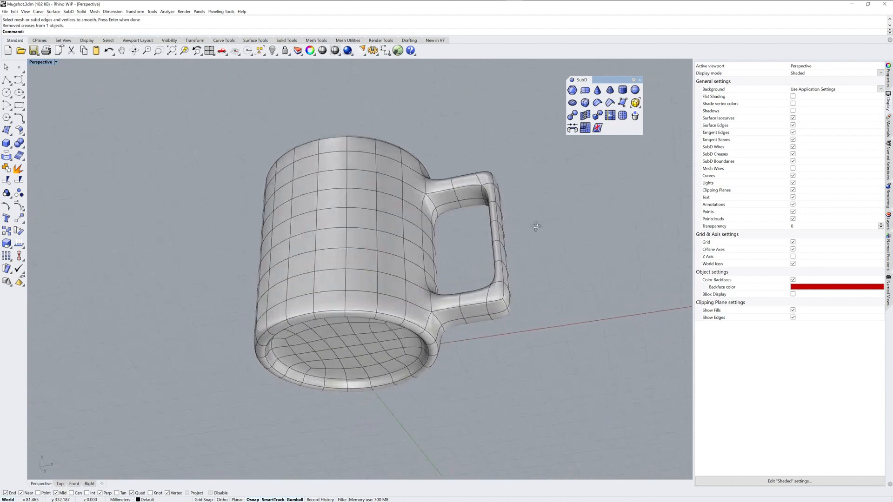
{"action": "left_click_drag", "start_coordinate": [536, 227], "coordinate": [548, 273]}
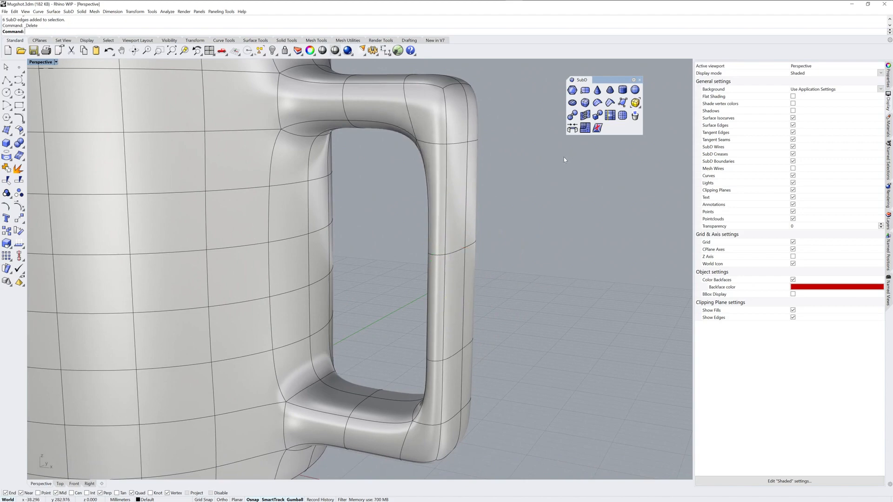
{"action": "mouse_move", "coordinate": [450, 359]}
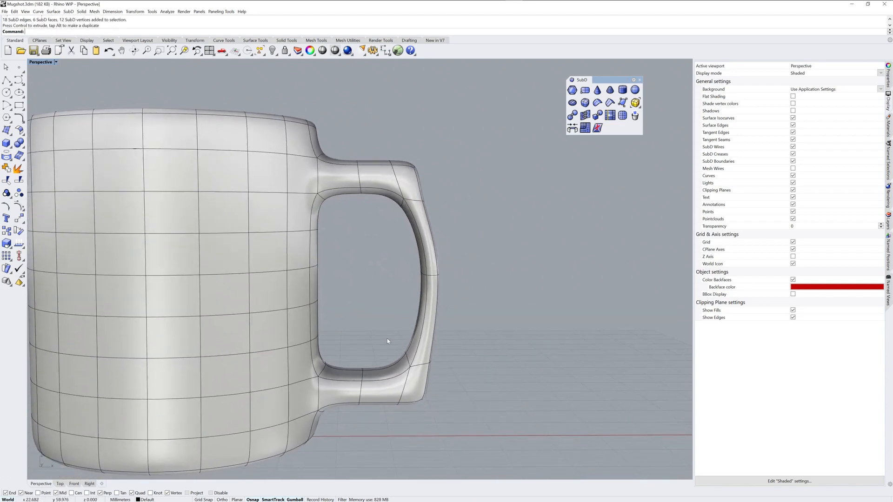
Step: Select a handle component and delete it while reshaping the handle corners
{"action": "left_click", "coordinate": [404, 375]}
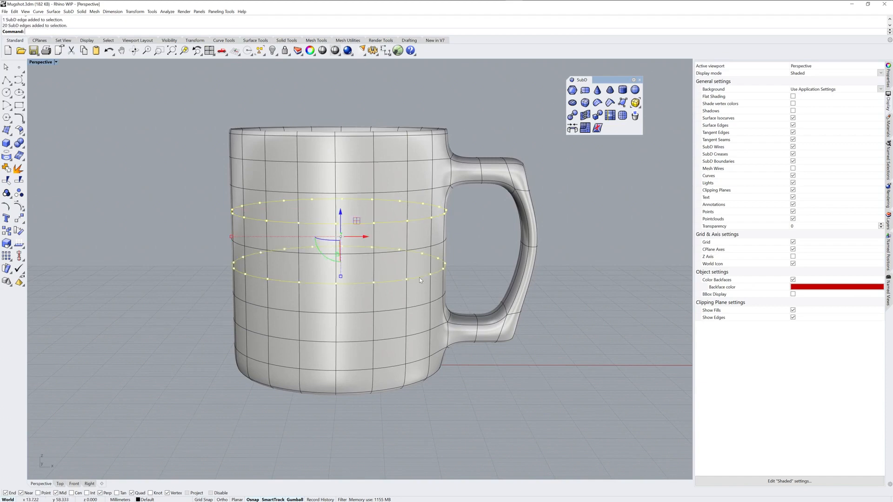
{"action": "key", "text": "Delete"}
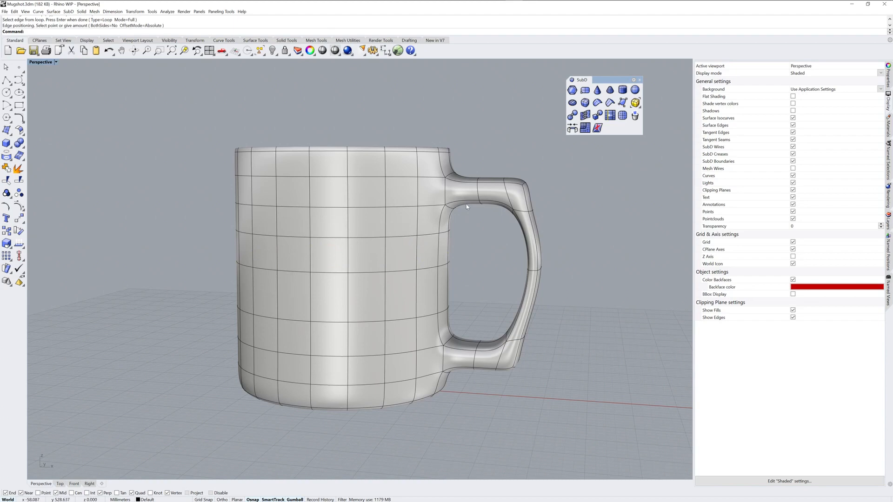
{"action": "mouse_move", "coordinate": [565, 244]}
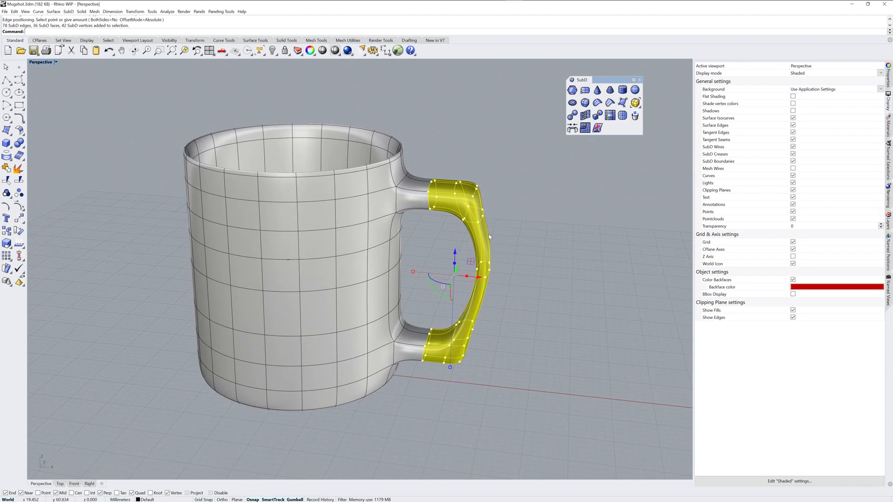
{"action": "mouse_move", "coordinate": [888, 159]}
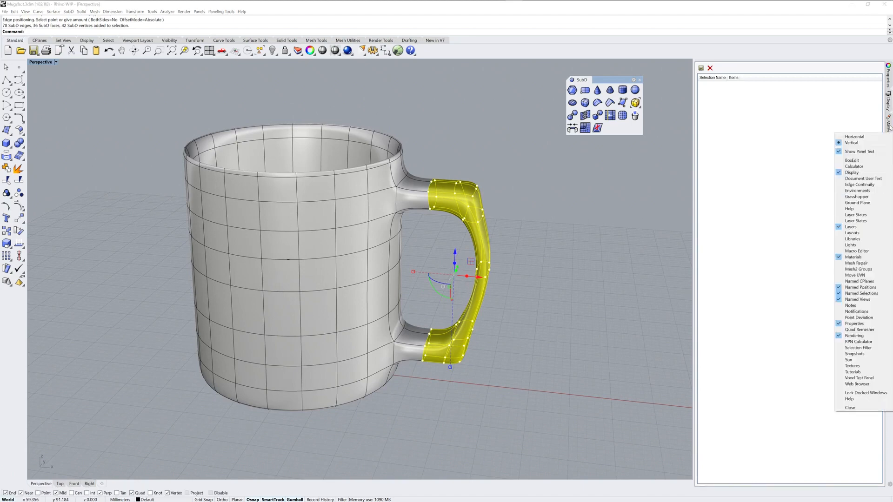
Step: Save the selected handle components as a named selection called 'handle'
{"action": "left_click", "coordinate": [701, 68]}
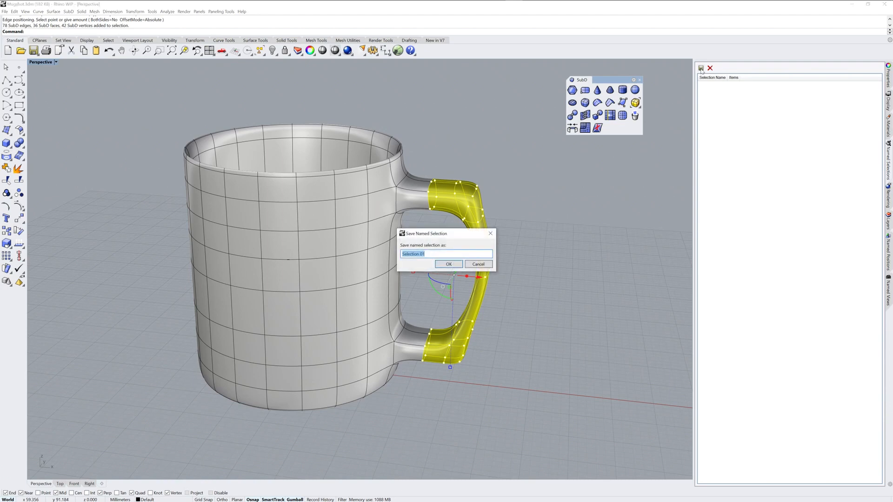
{"action": "type", "text": "handle"}
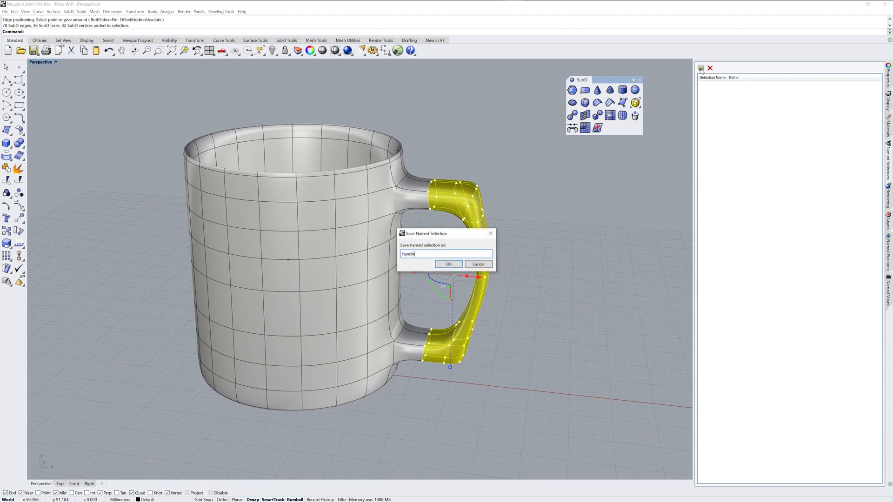
{"action": "left_click", "coordinate": [449, 263]}
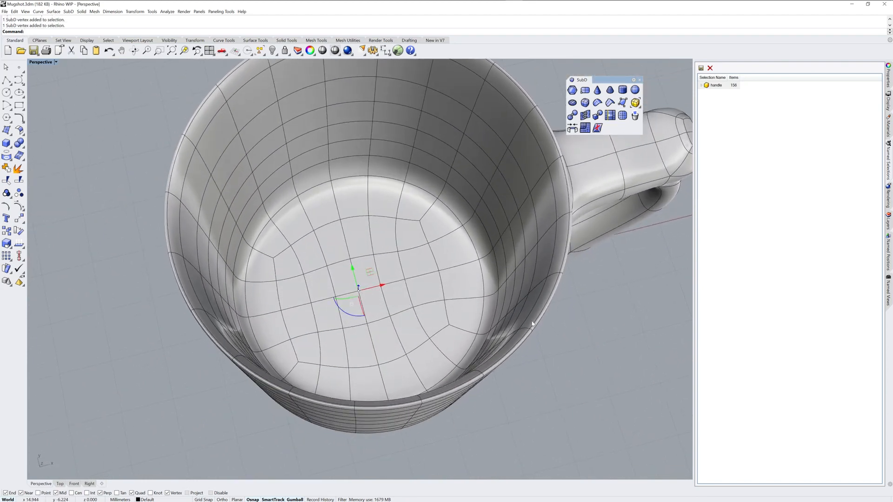
Step: Delete the floor-centre pole vertex and merge the surrounding floor faces into one
{"action": "key", "text": "Delete"}
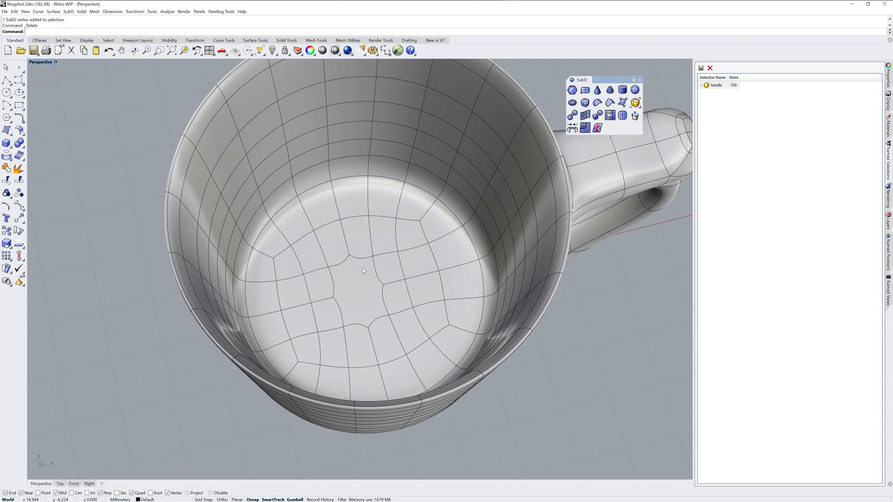
{"action": "mouse_move", "coordinate": [357, 306]}
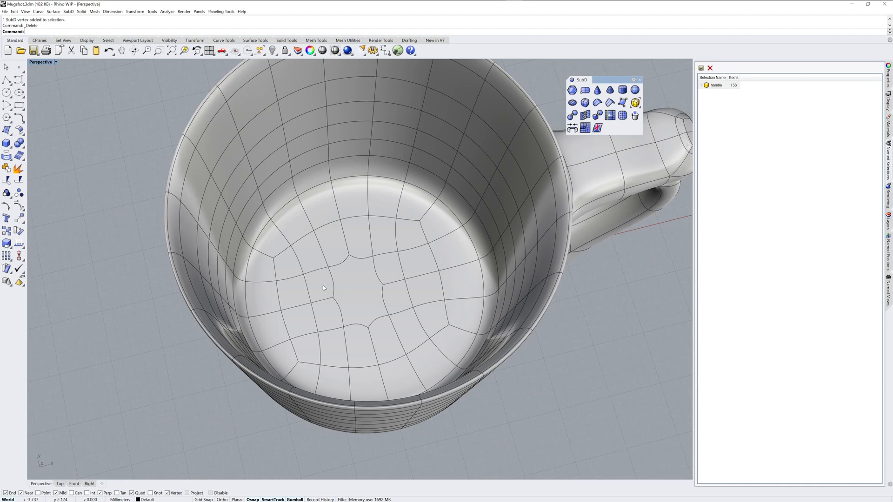
{"action": "left_click", "coordinate": [356, 287]}
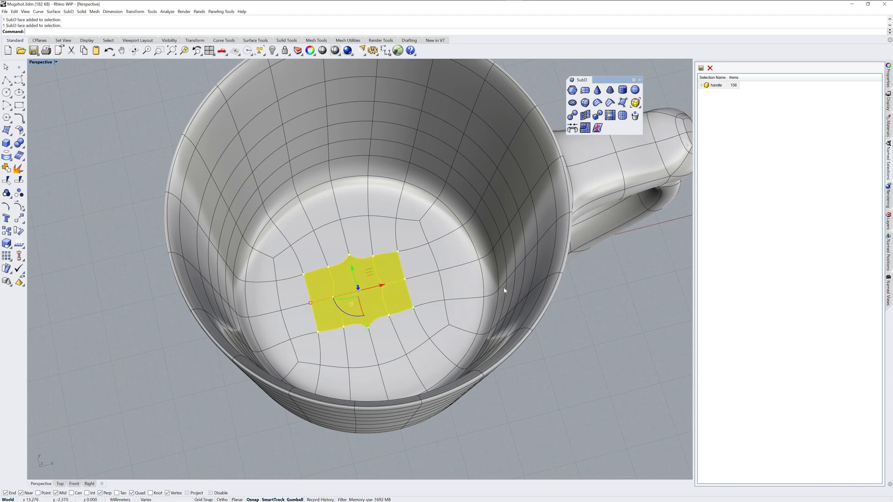
{"action": "mouse_move", "coordinate": [596, 127]}
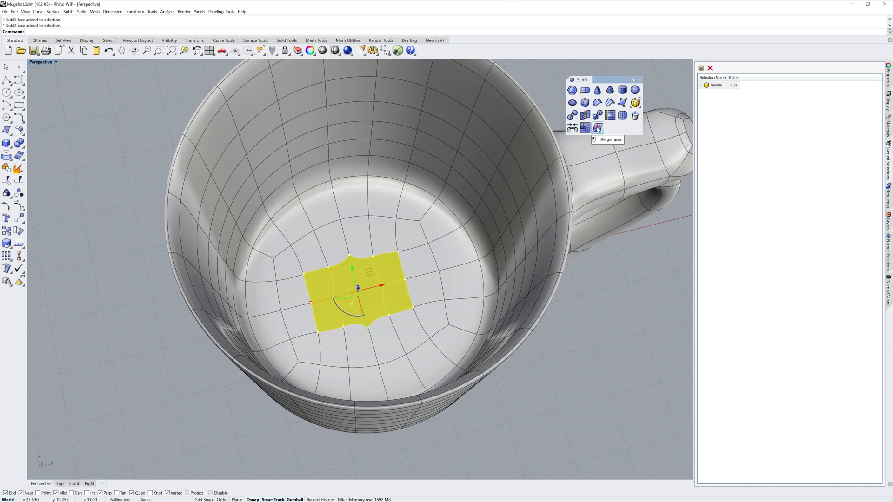
{"action": "left_click", "coordinate": [598, 129]}
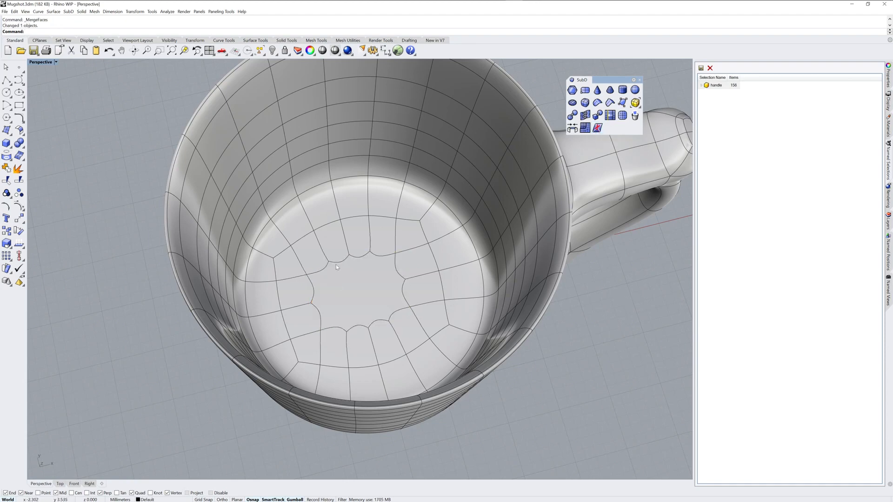
{"action": "mouse_move", "coordinate": [456, 330]}
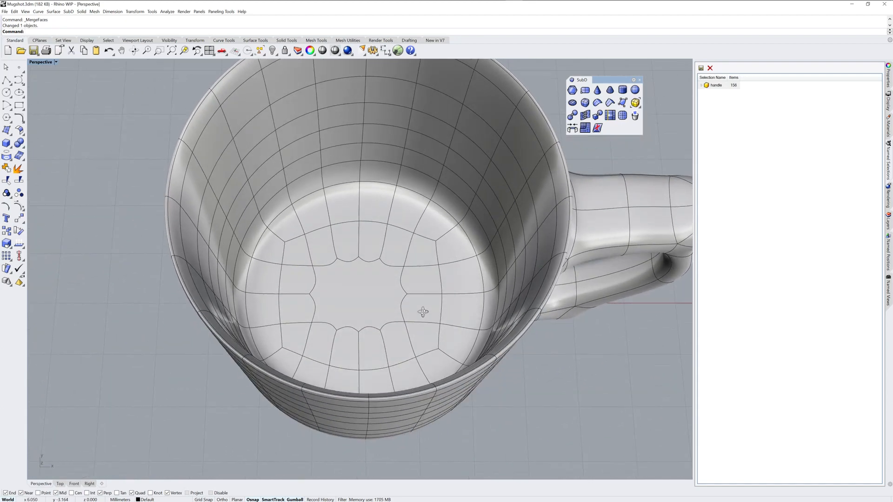
{"action": "left_click", "coordinate": [358, 287]}
{"action": "type", "text": "Fill"}
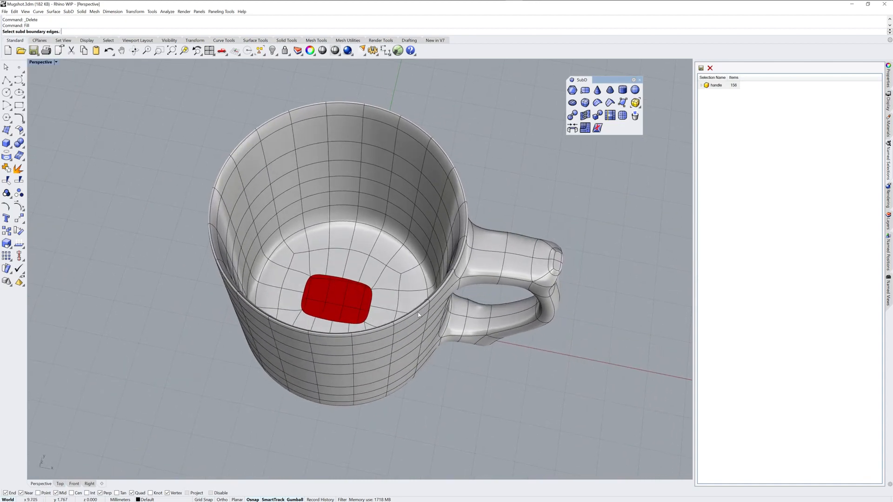
Step: Pick the floor hole's boundary edge to preview the fill patch
{"action": "left_click", "coordinate": [338, 299]}
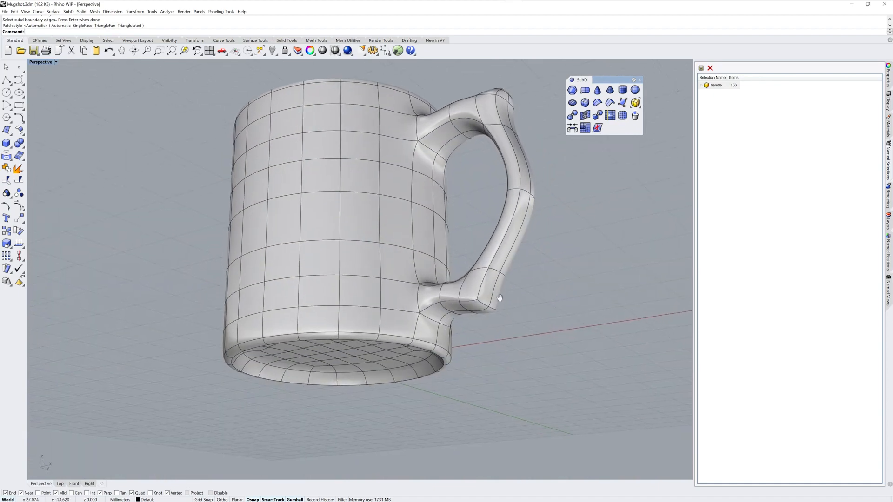
{"action": "scroll", "scroll_direction": "down", "scroll_amount": 3}
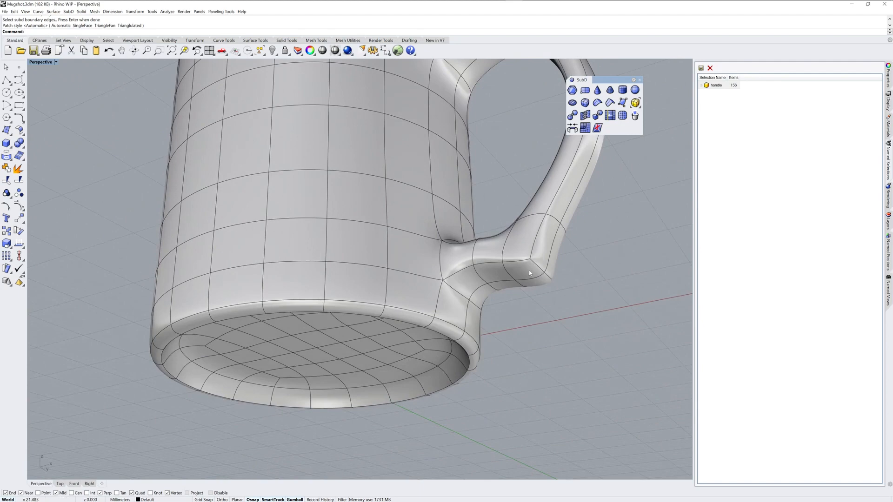
Step: Extrude a prong up from the handle's lower join face, then select the wall face above
{"action": "left_click_drag", "start_coordinate": [530, 274], "coordinate": [548, 286]}
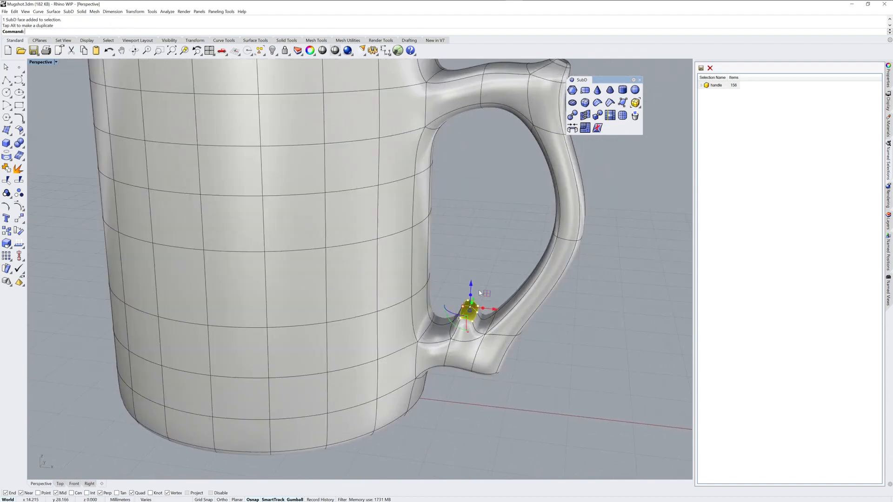
{"action": "left_click_drag", "start_coordinate": [470, 310], "coordinate": [470, 287]}
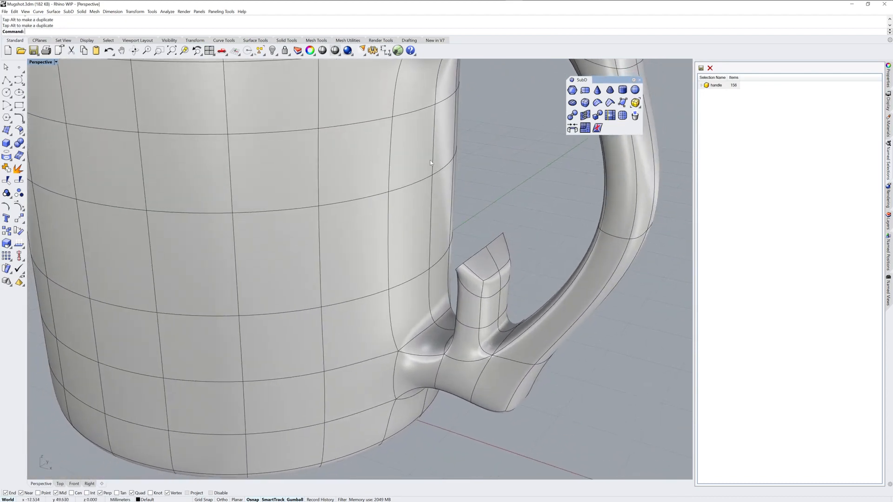
{"action": "left_click", "coordinate": [429, 131]}
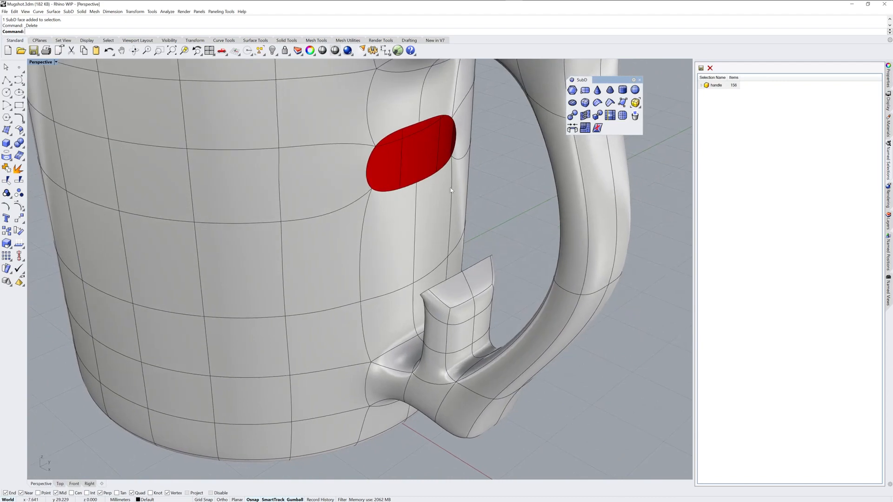
{"action": "mouse_move", "coordinate": [404, 165]}
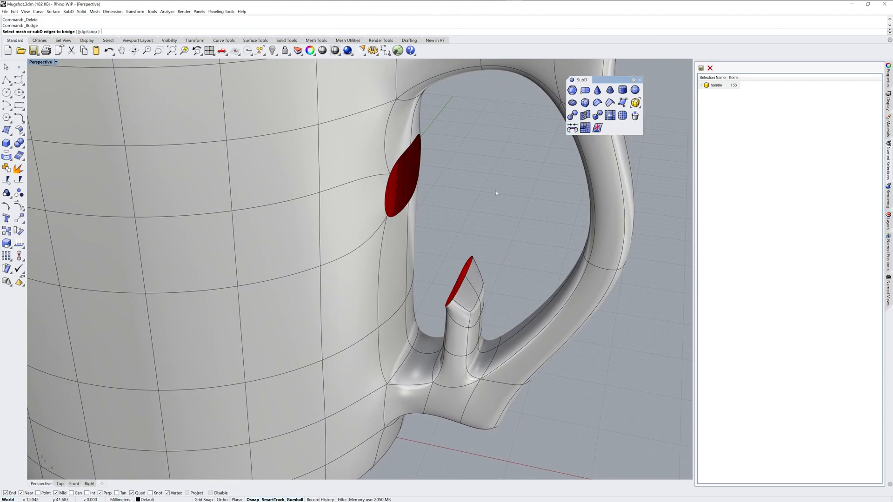
{"action": "mouse_move", "coordinate": [368, 126]}
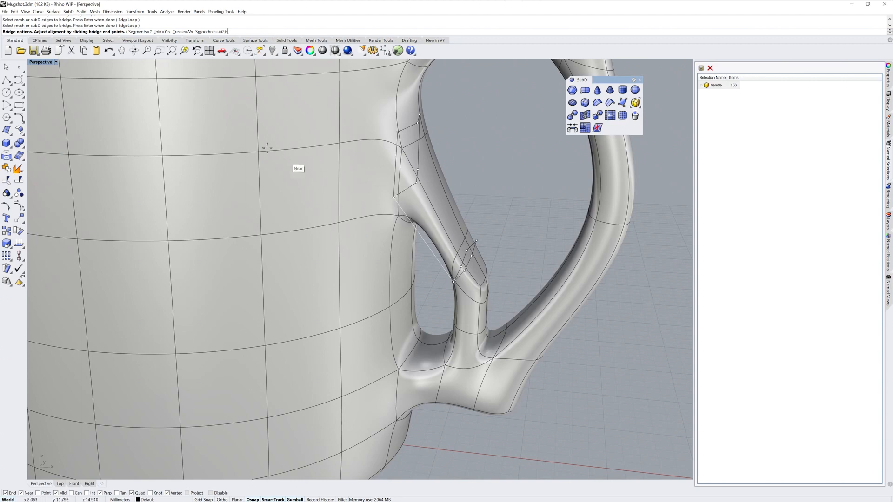
{"action": "mouse_move", "coordinate": [177, 129]}
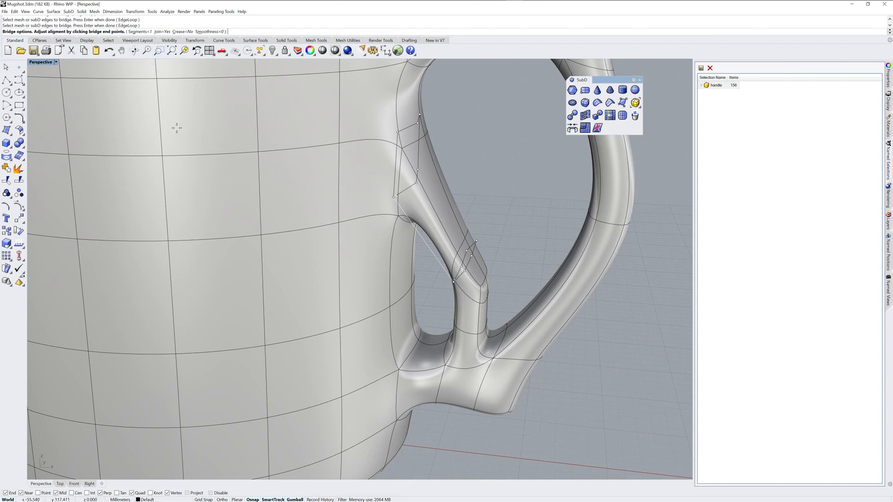
{"action": "mouse_move", "coordinate": [489, 284]}
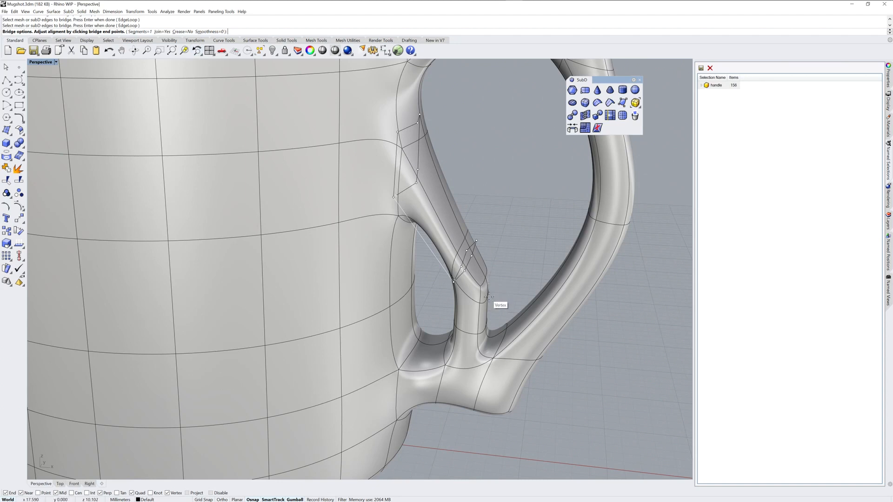
{"action": "mouse_move", "coordinate": [384, 285]}
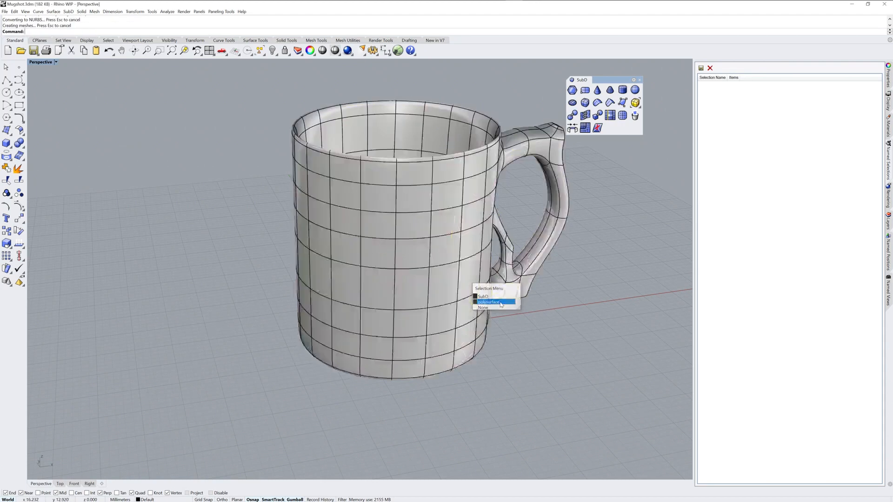
Step: Pick the converted polysurface mug among overlapping objects, then clear the selection
{"action": "left_click", "coordinate": [491, 301]}
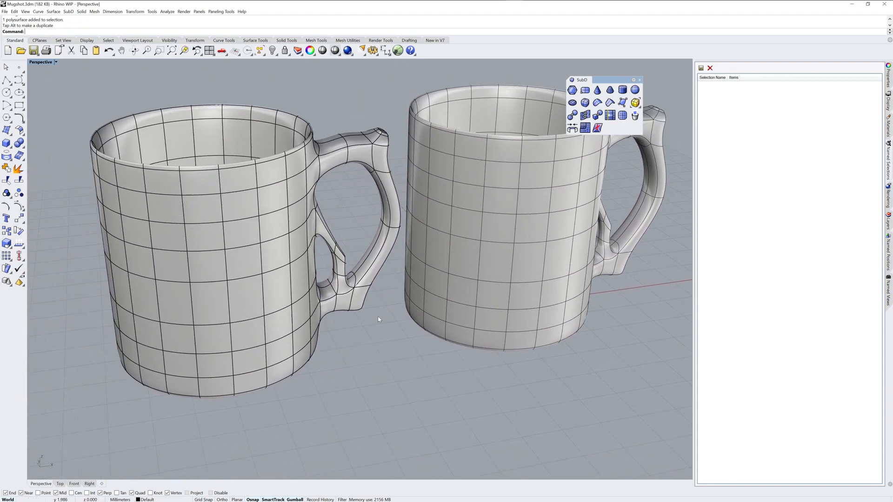
{"action": "left_click_drag", "start_coordinate": [378, 319], "coordinate": [365, 343]}
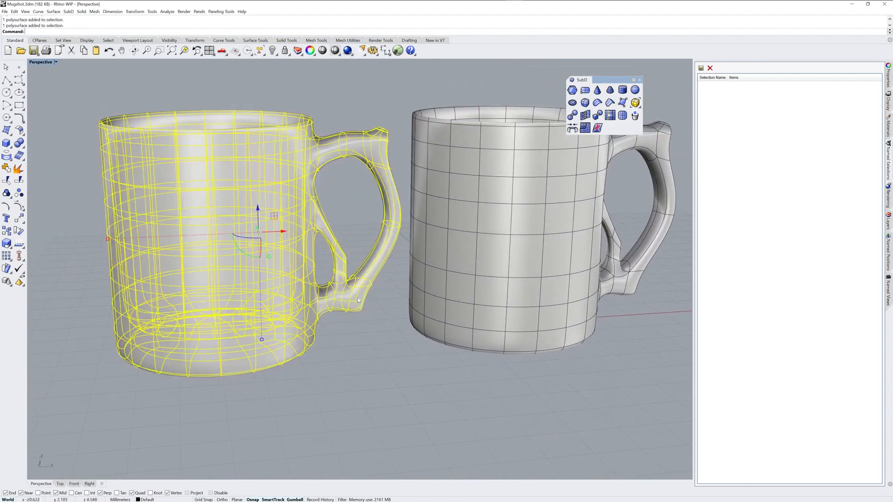
{"action": "left_click", "coordinate": [365, 345]}
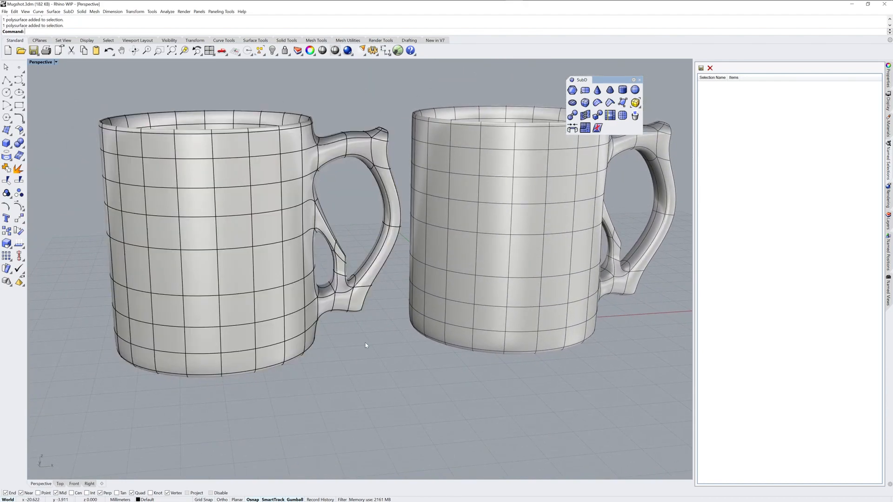